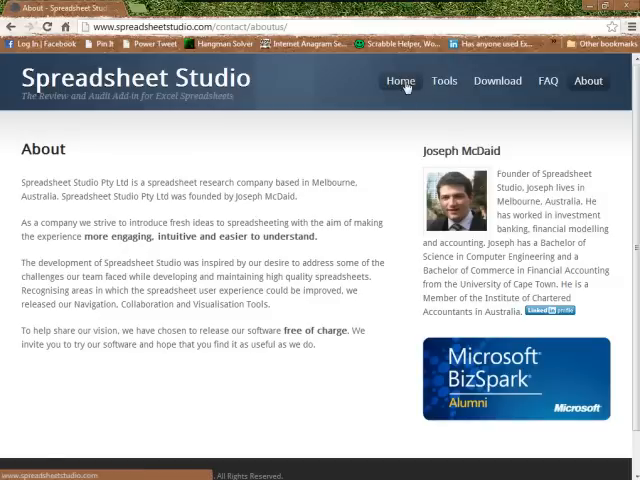
Visit the Spreadsheet Studio home page, then its Download page, and review the installation instructions
click(400, 80)
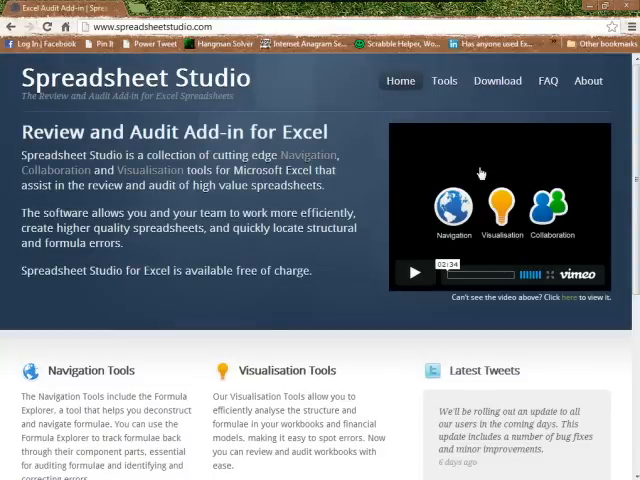
mouse_move(488, 136)
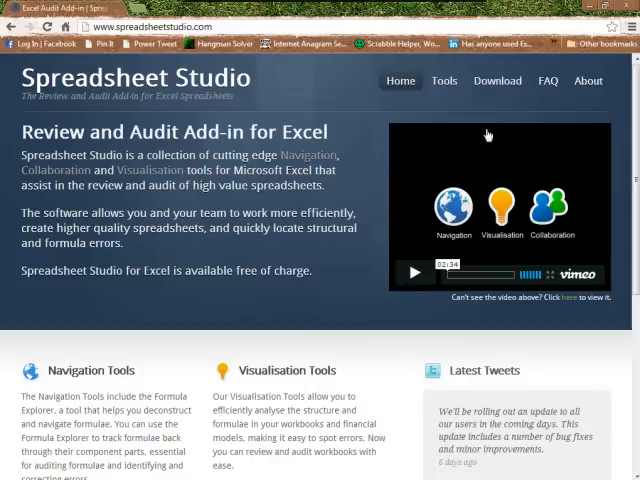
click(496, 80)
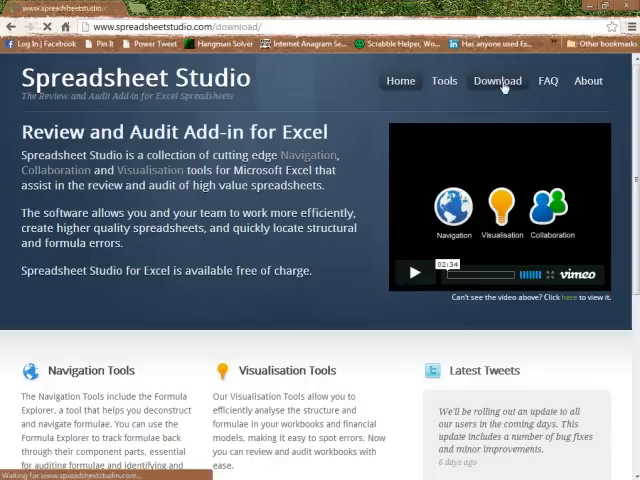
click(496, 80)
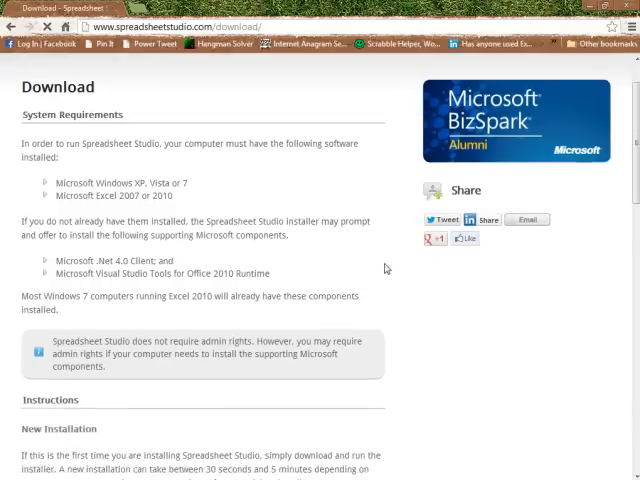
scroll(down, 3)
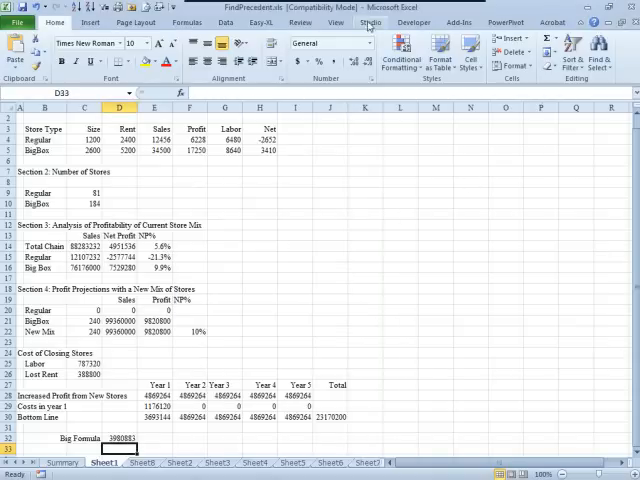
Show the Studio ribbon and select cell C52 holding the Big Formula
click(370, 22)
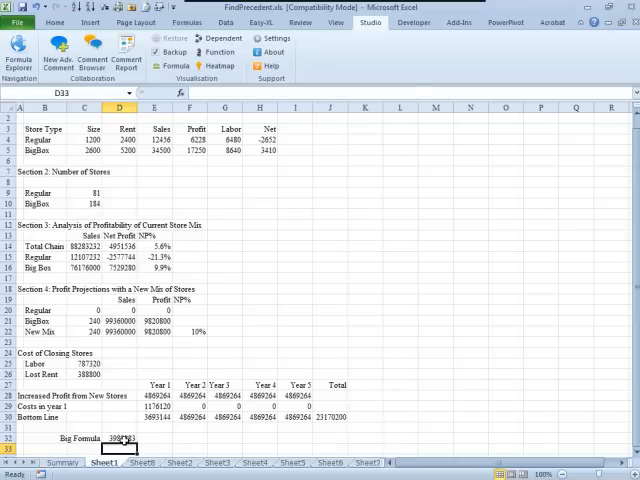
click(118, 438)
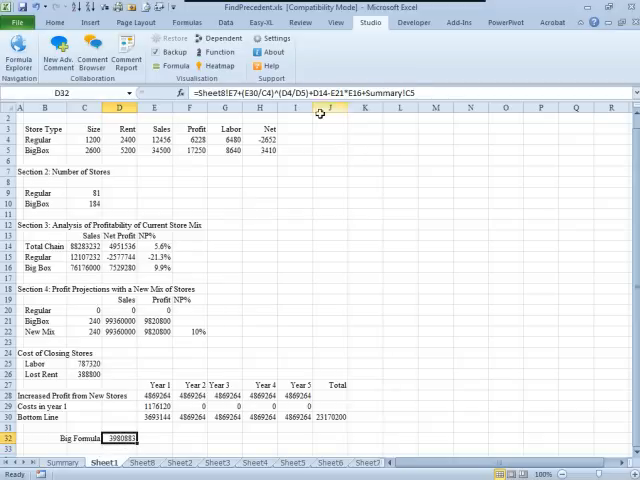
mouse_move(304, 142)
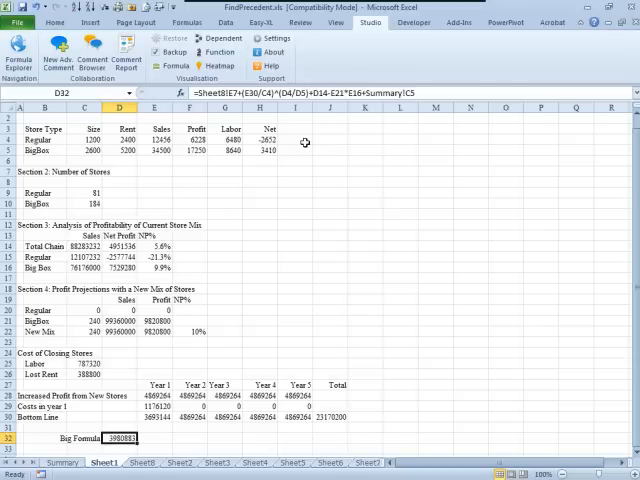
click(20, 58)
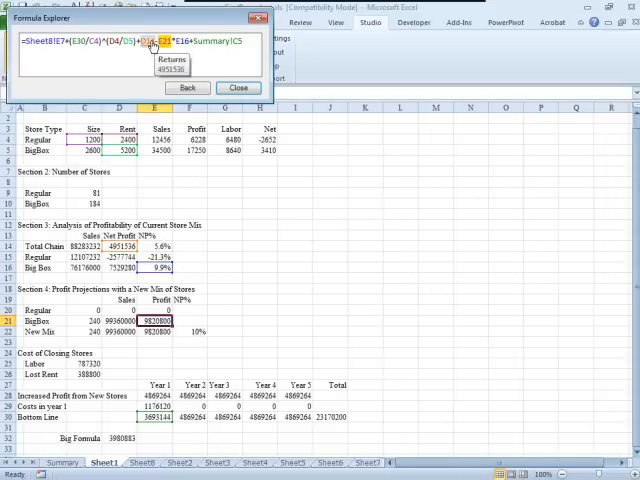
mouse_move(118, 44)
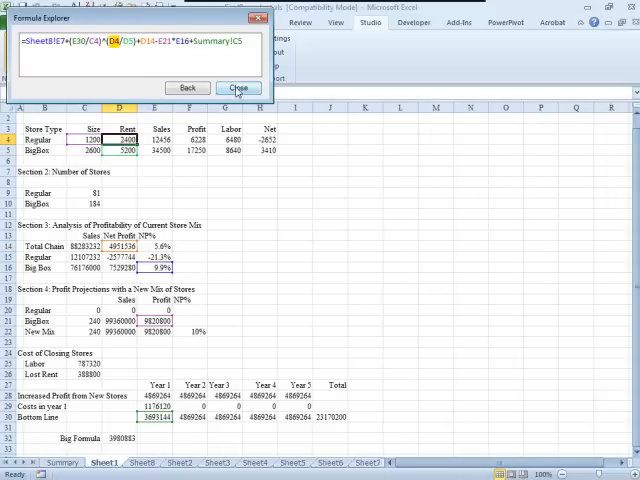
click(240, 88)
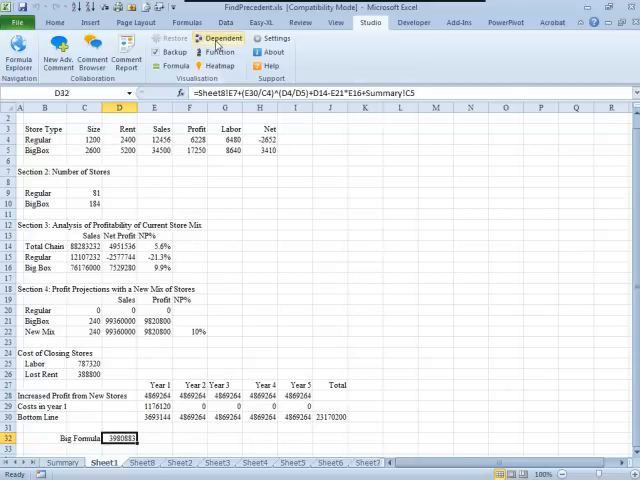
Highlight every cell depending on the Regular store size value 2400 in D4
click(120, 140)
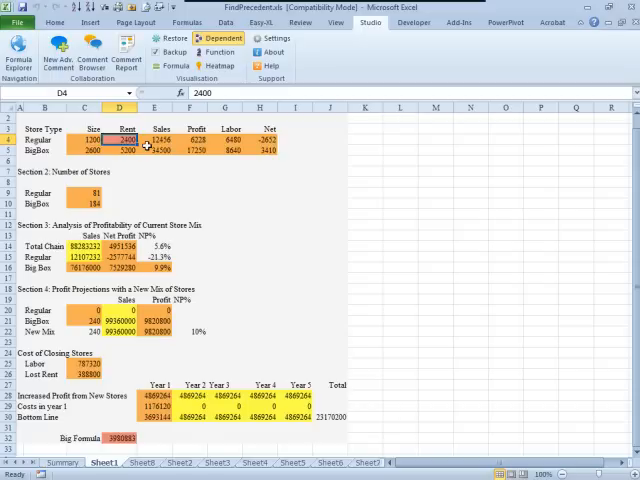
mouse_move(222, 180)
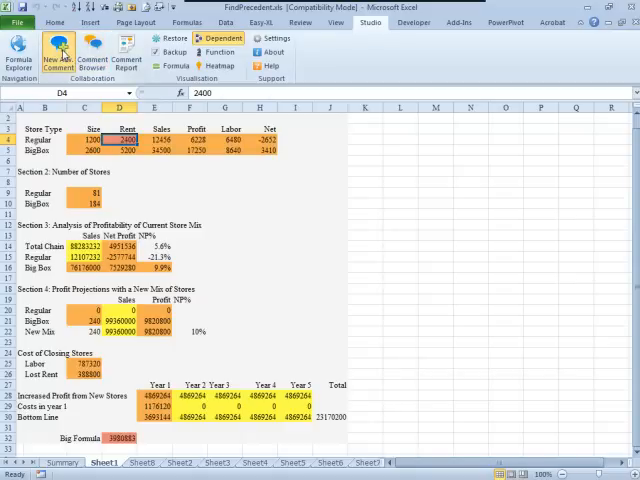
Show the Comment Browser pane and start a new advanced comment
click(92, 52)
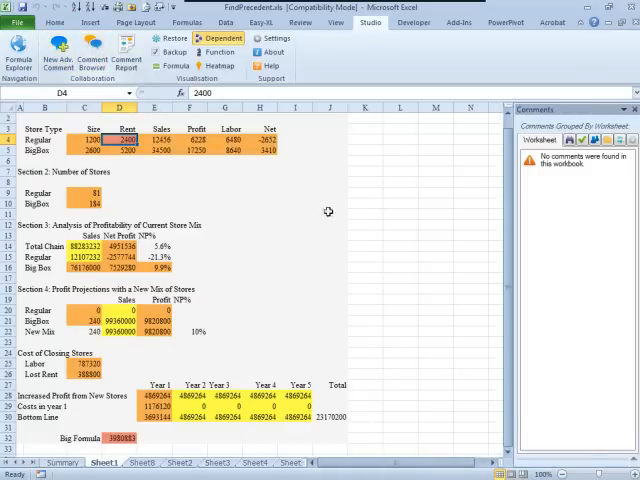
click(92, 56)
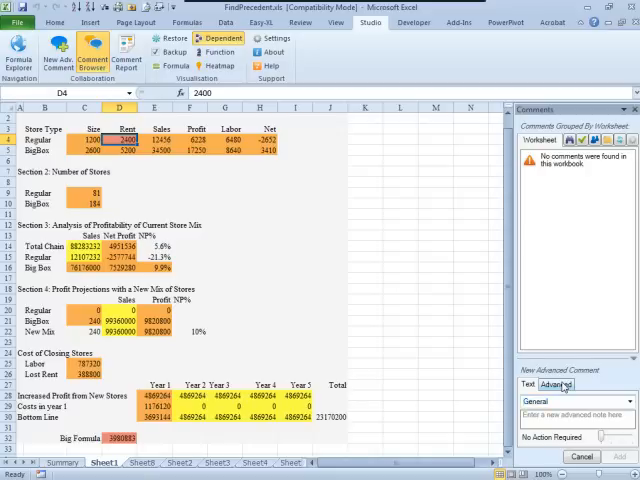